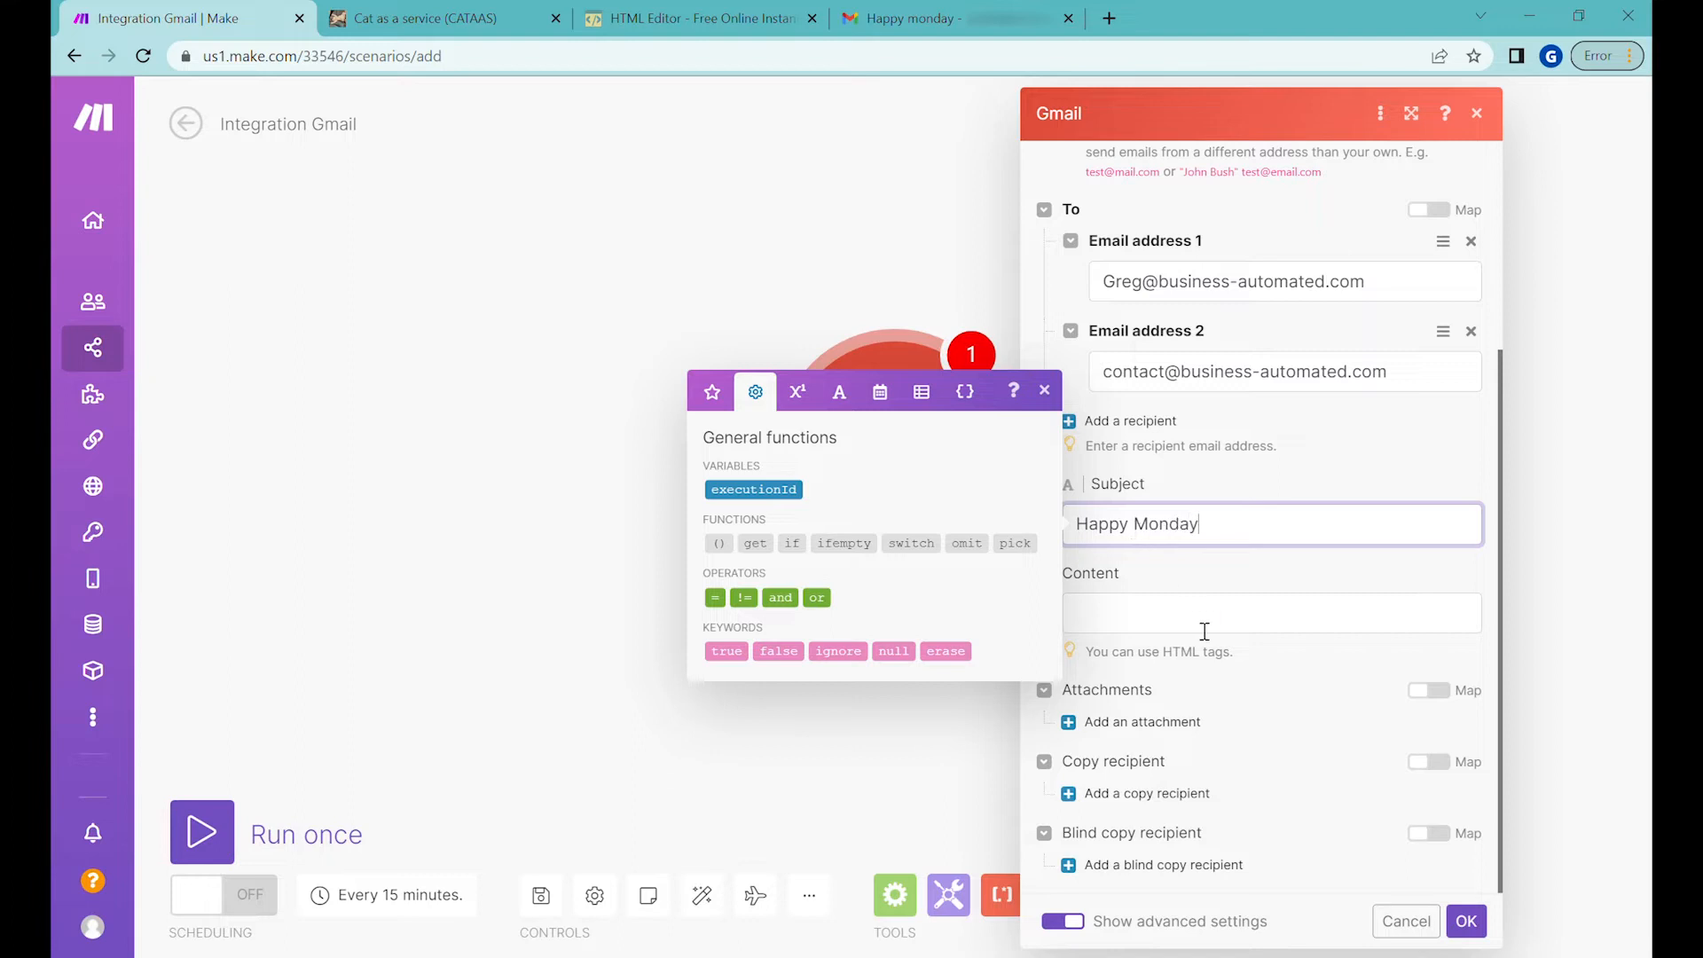
Move to the HTML Editor to draft the Happy Monday email content
click(695, 19)
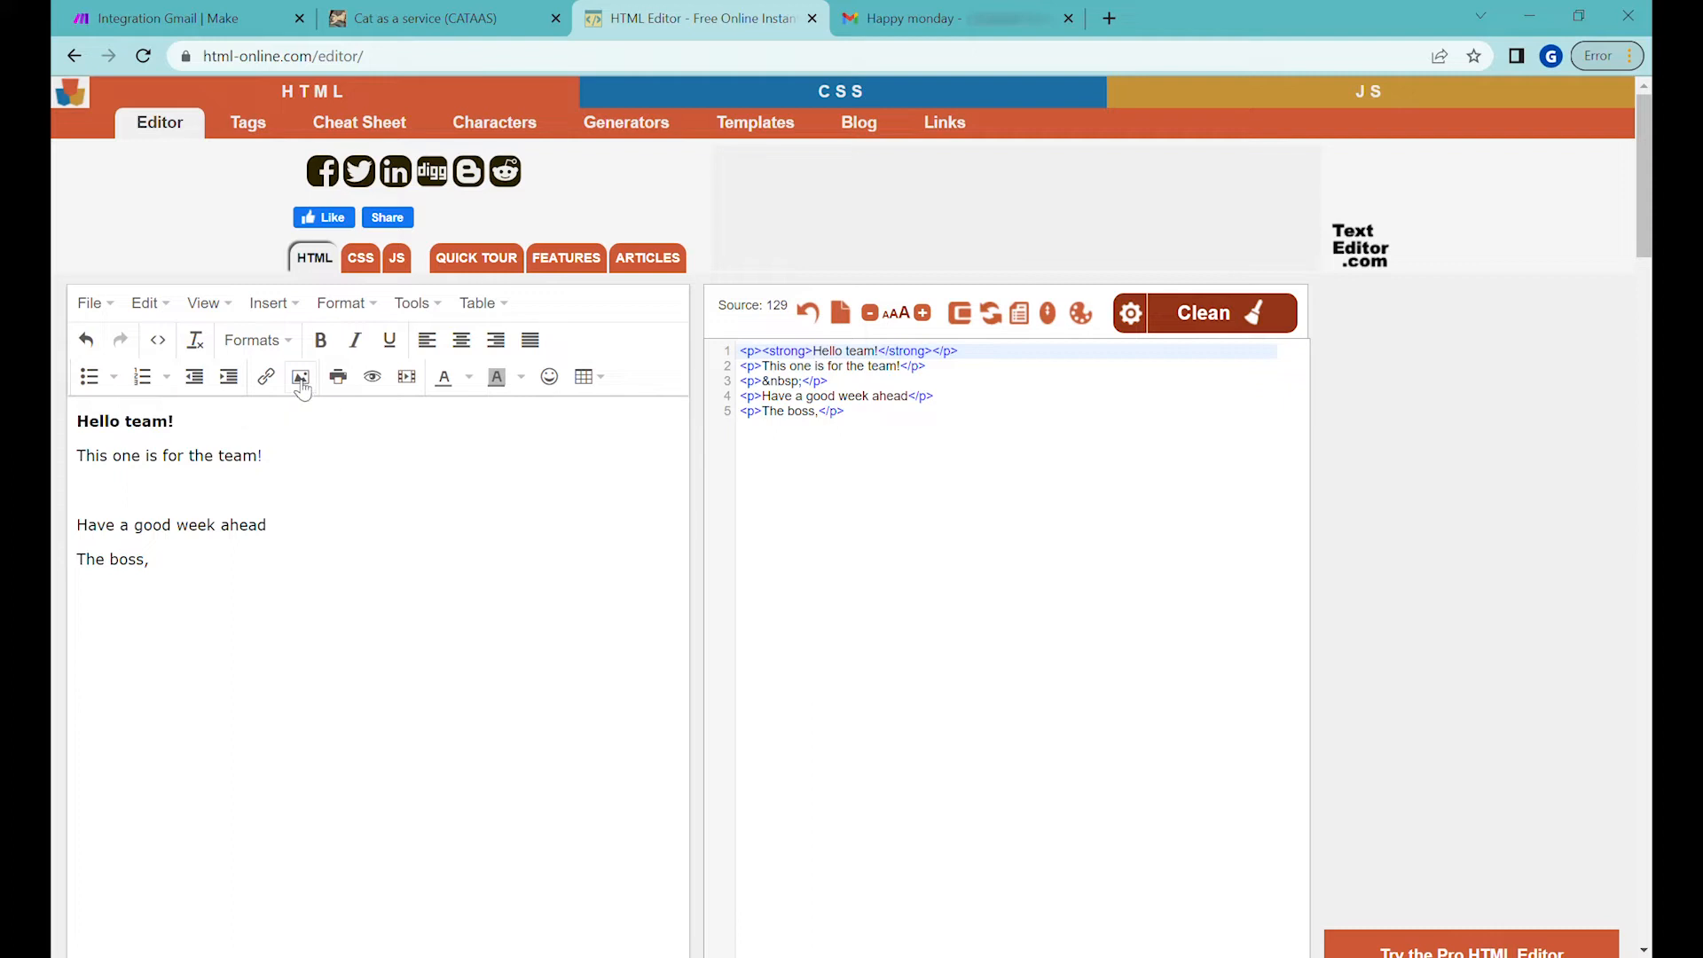
Switch to the CATAAS site to find a cat image for the email
click(443, 19)
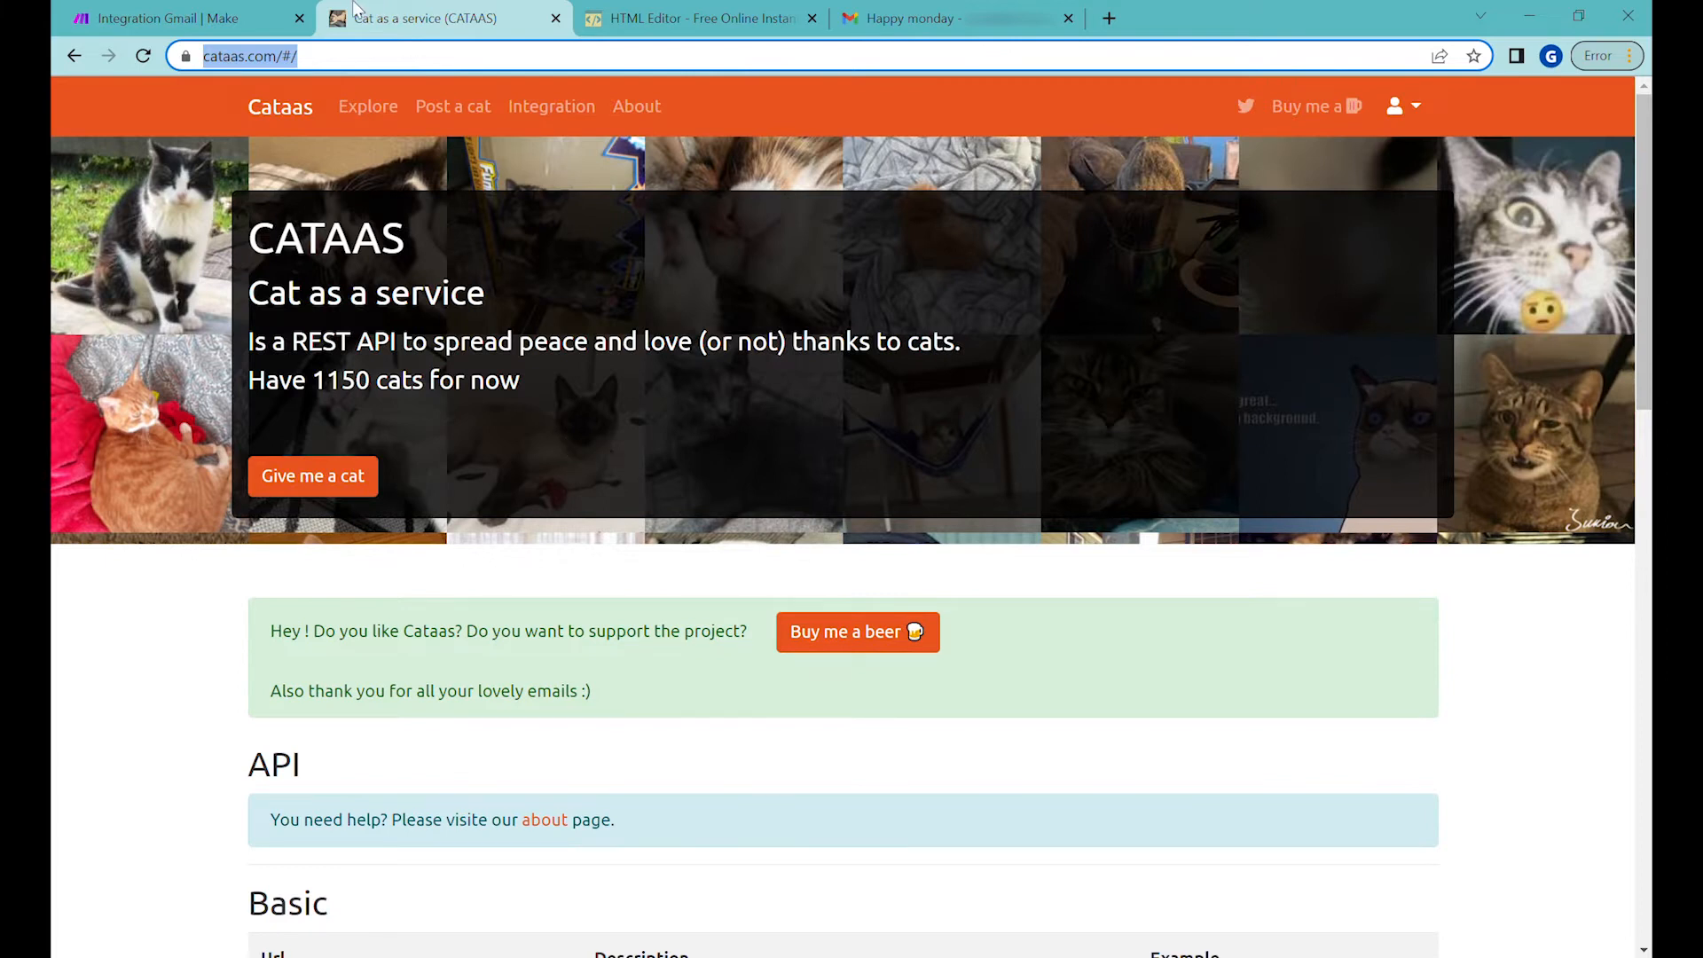
Select the CATAAS address bar URL so it can be replaced with a cat image link
click(174, 18)
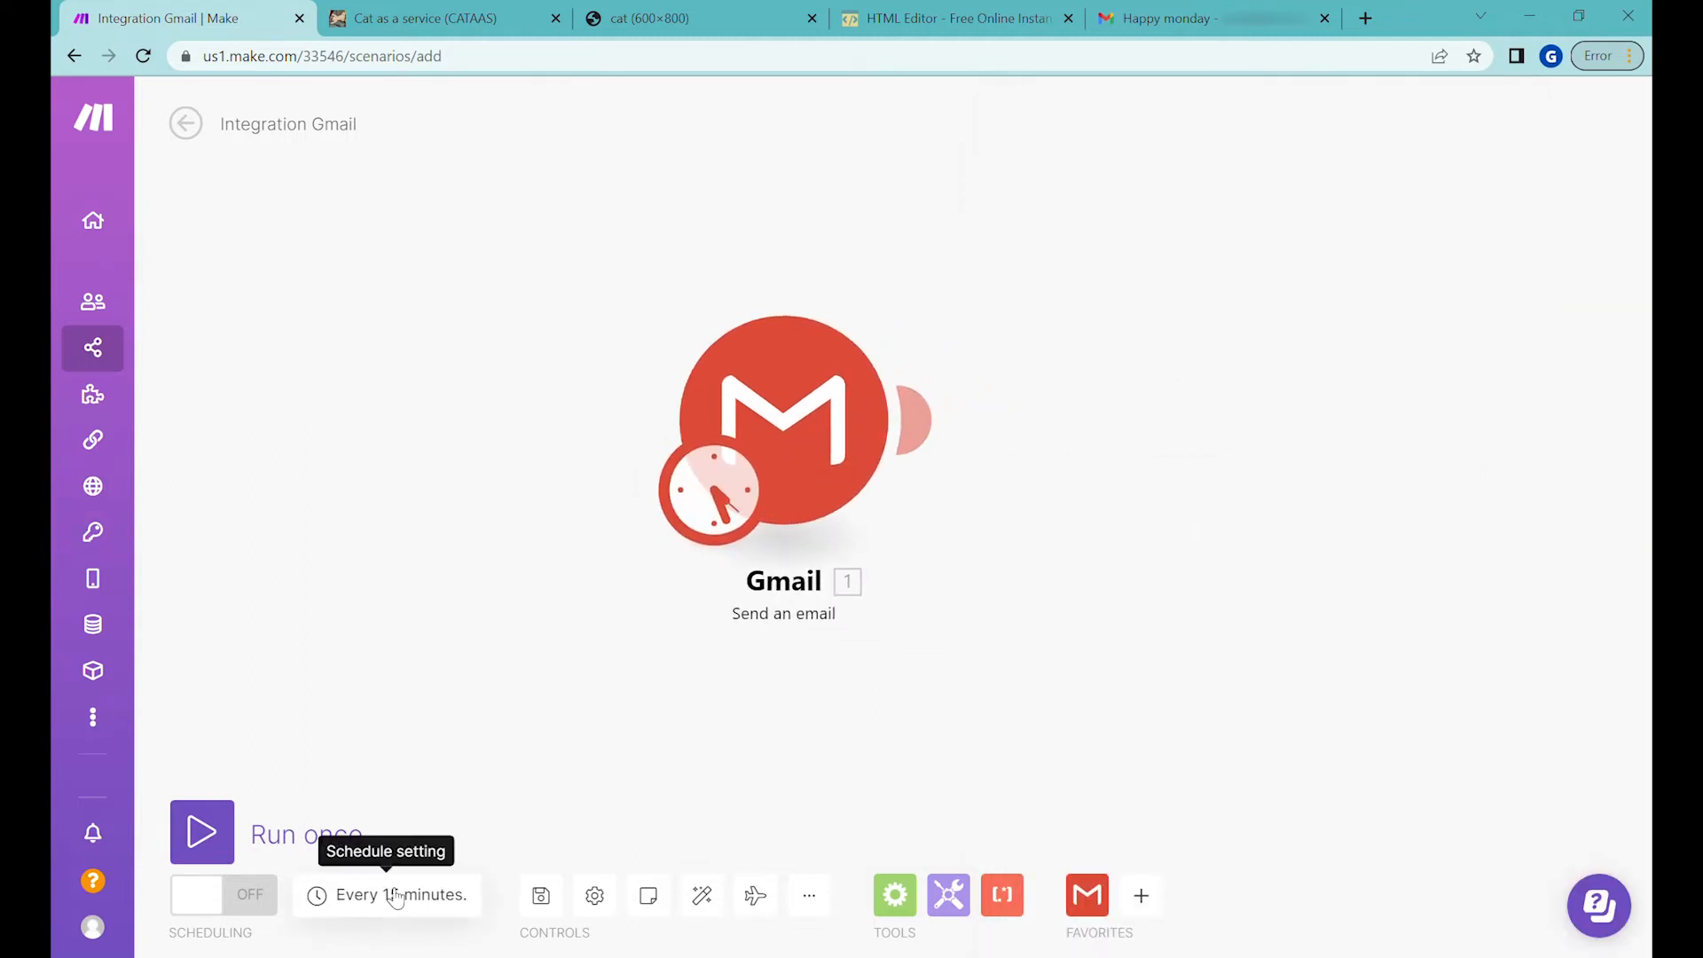
Check how often the Make scenario is scheduled to run
click(1209, 18)
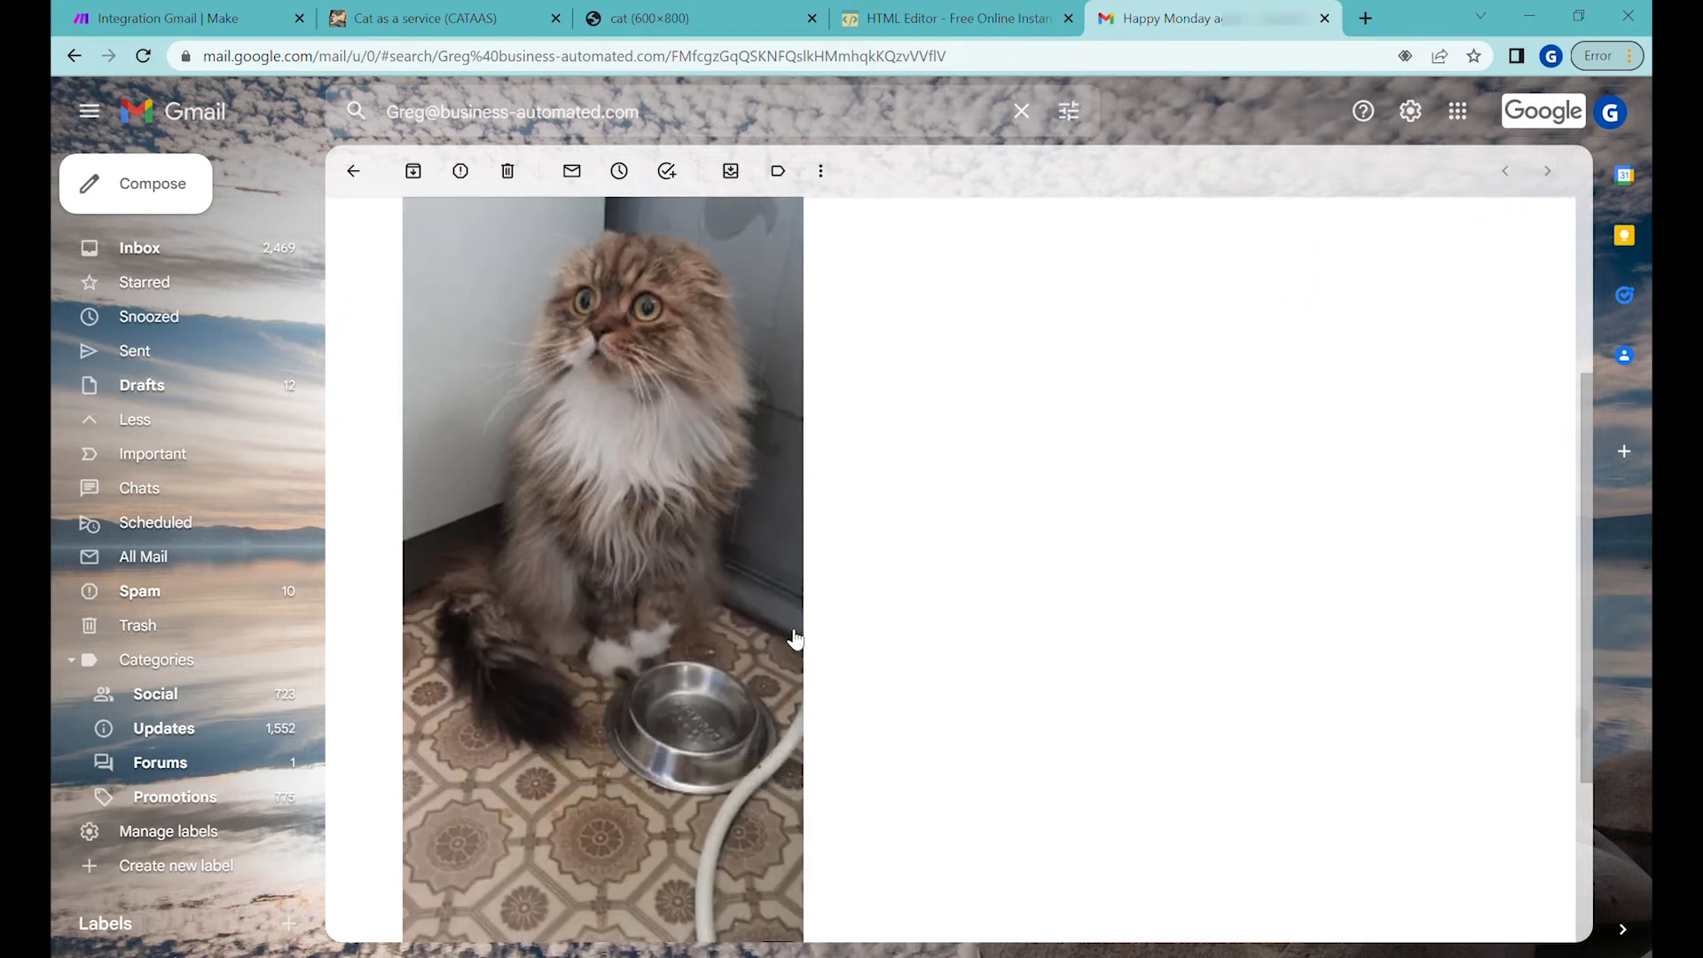
Return to Make to set up the Motivational slogans data store
click(163, 18)
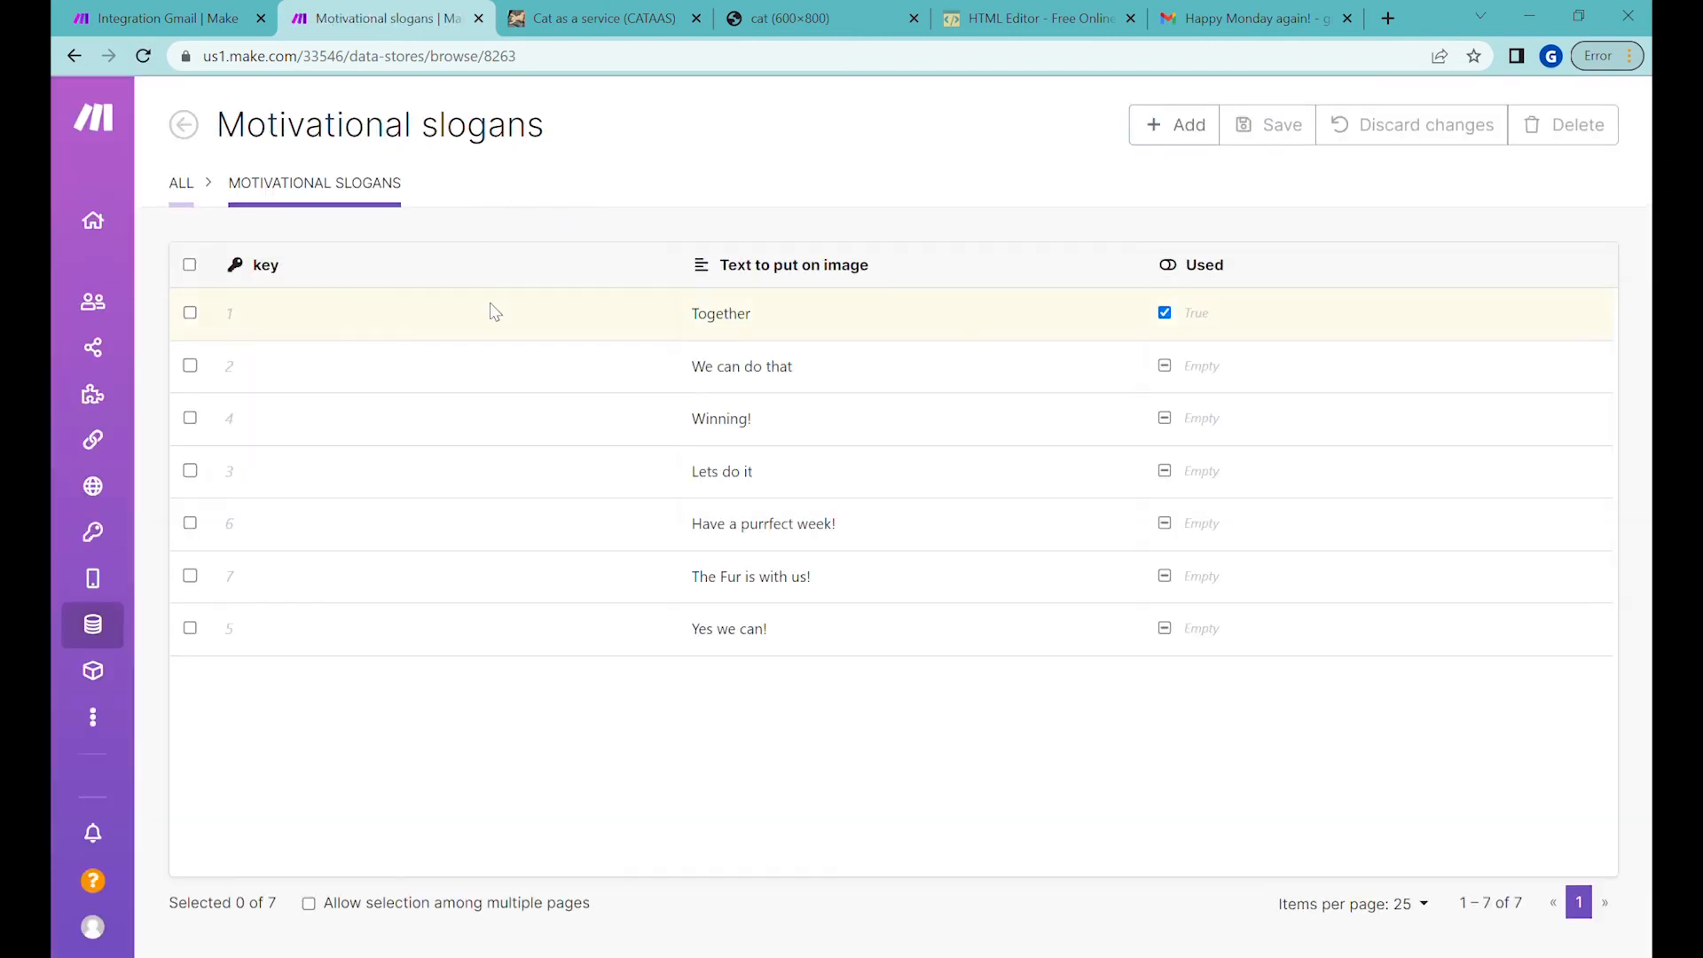
Switch to the CATAAS site to consult its API reference
click(603, 19)
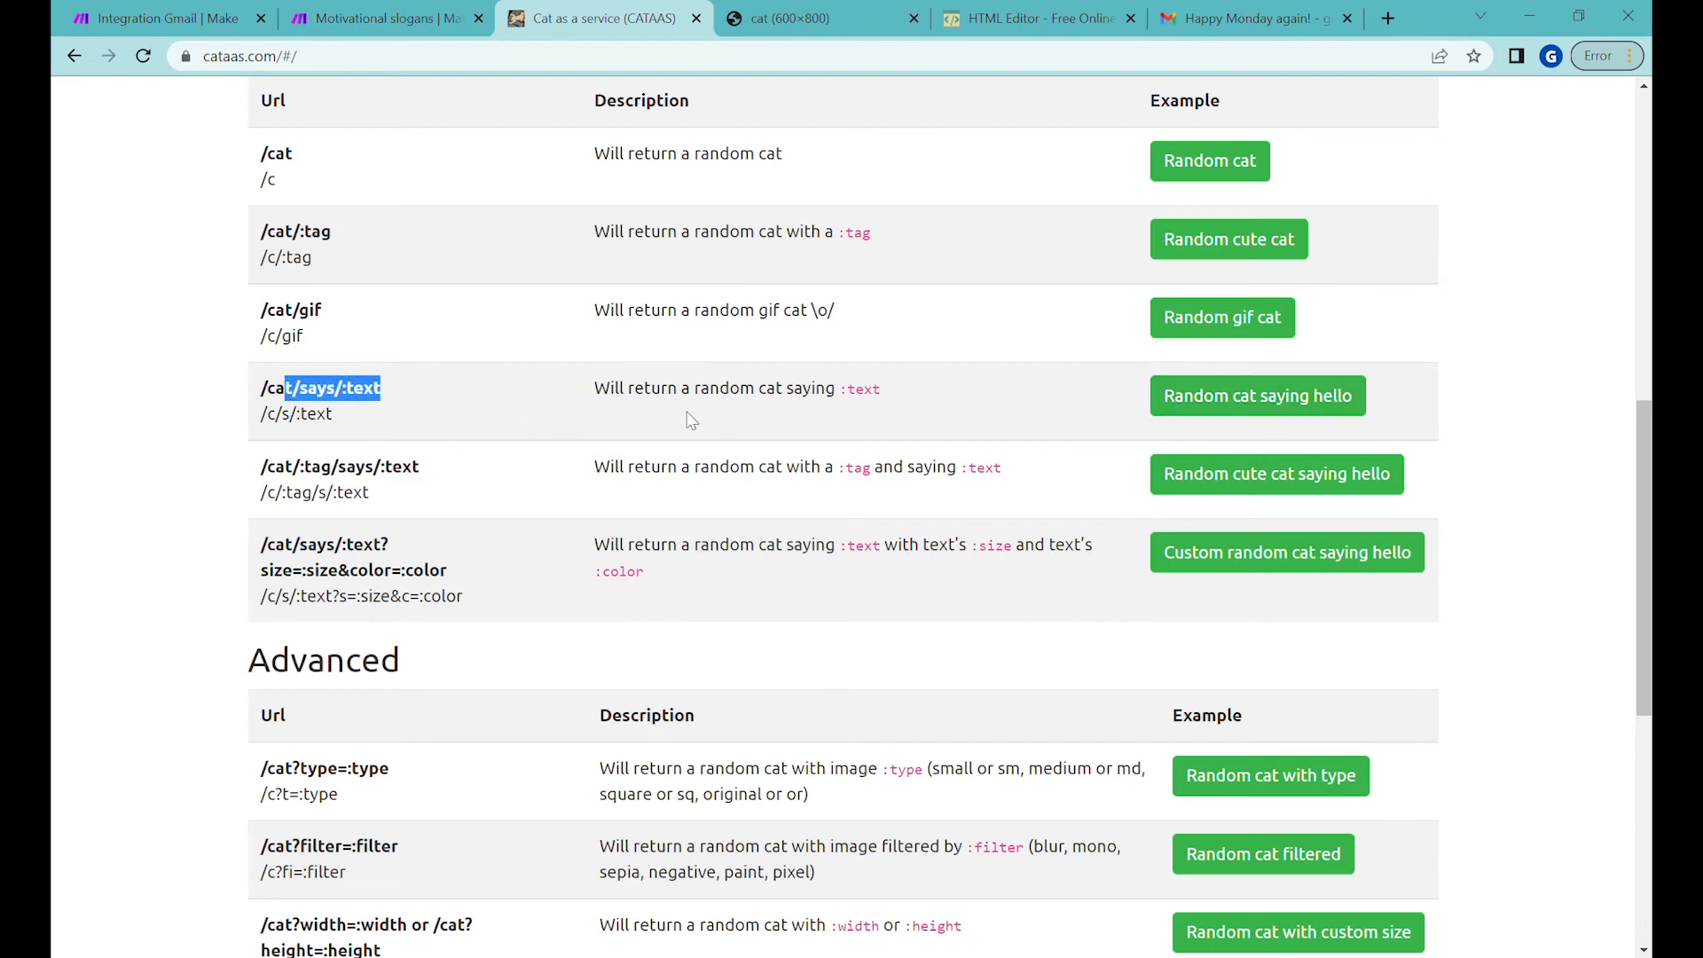
Return to the Make scenario with its data store search, Gmail send and update modules
click(152, 18)
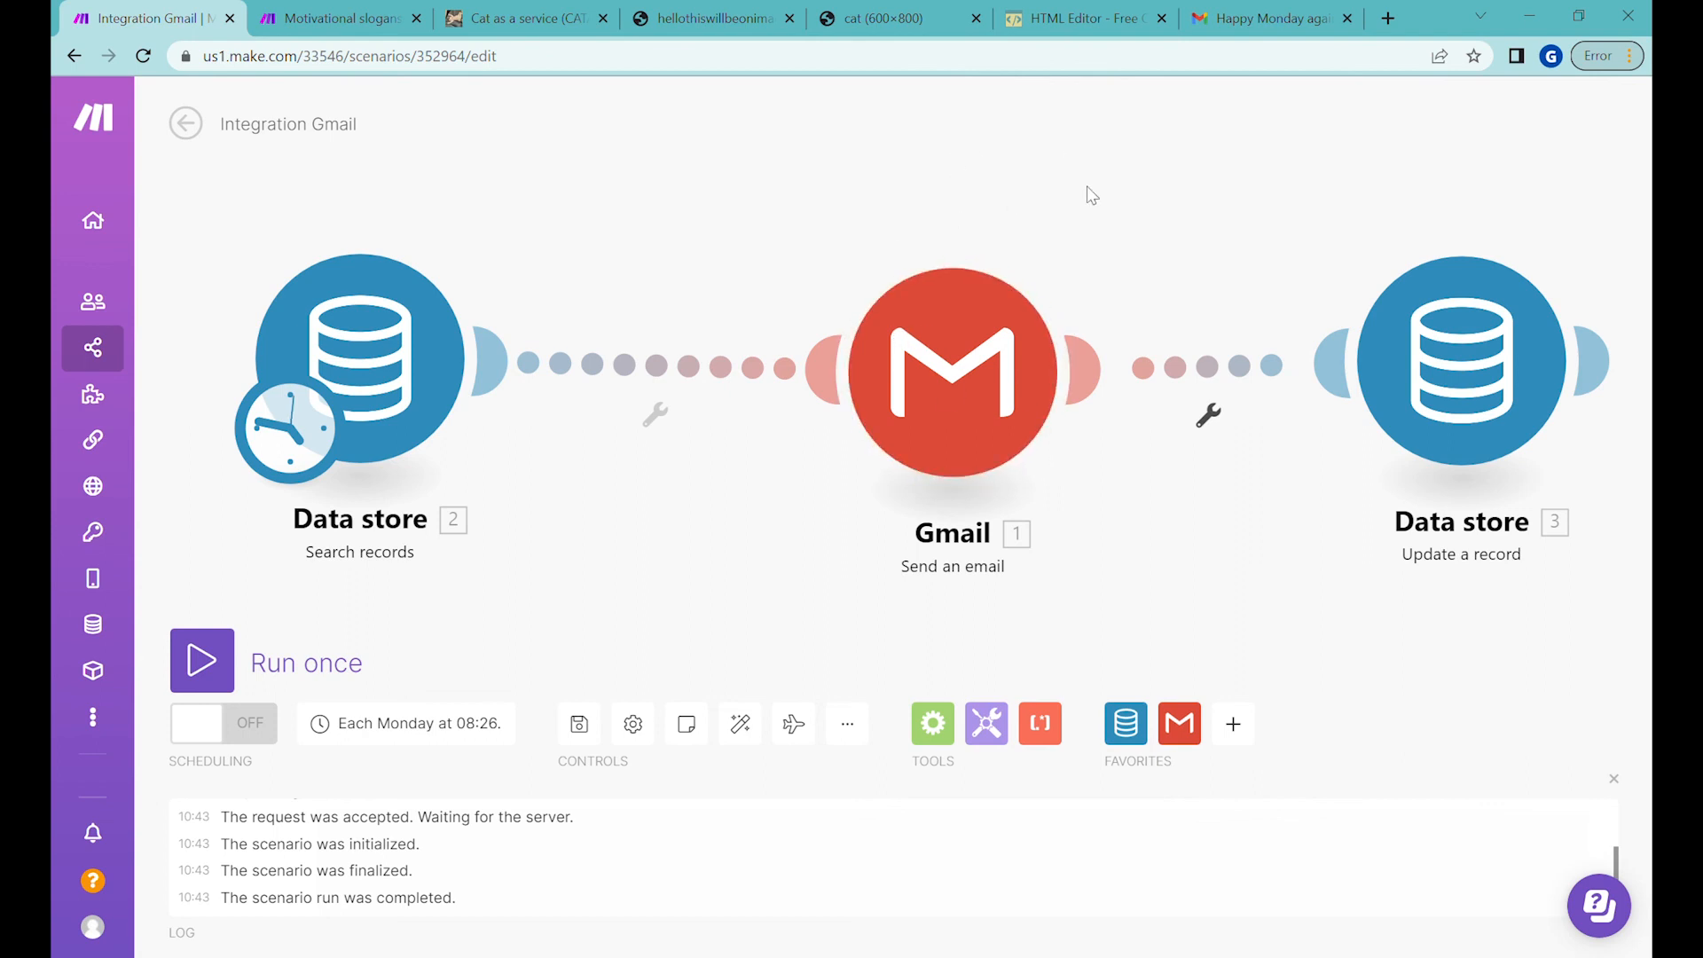
Run the scenario once: one search, five emails sent, five records updated
click(201, 661)
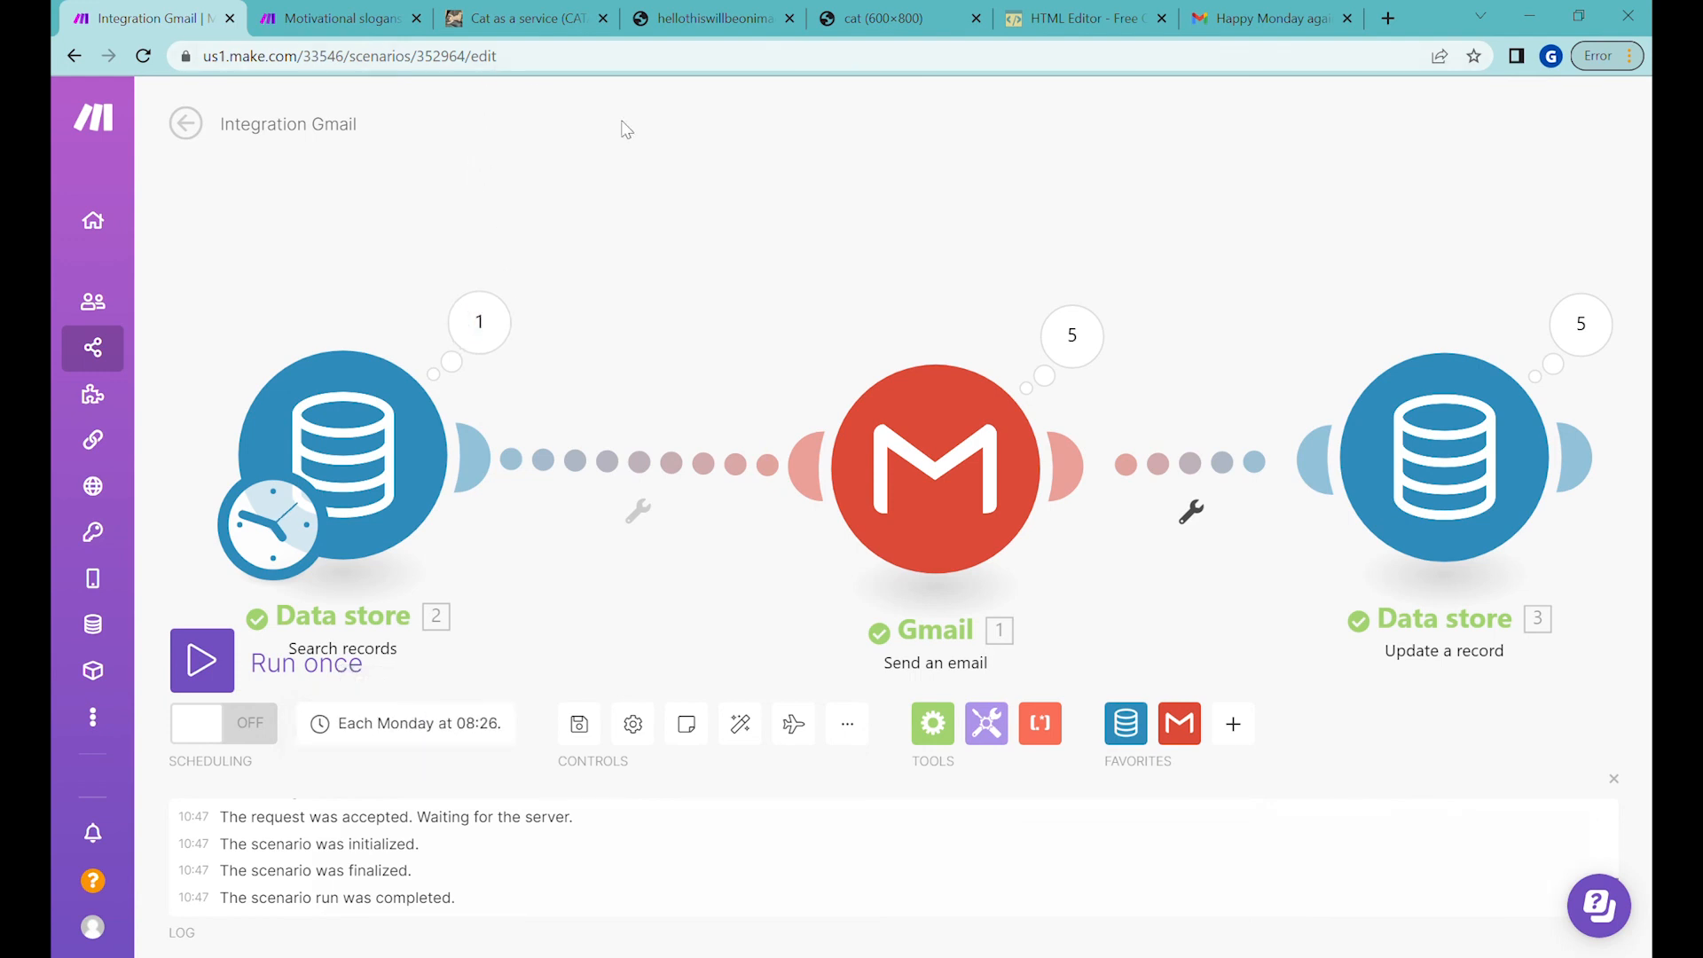